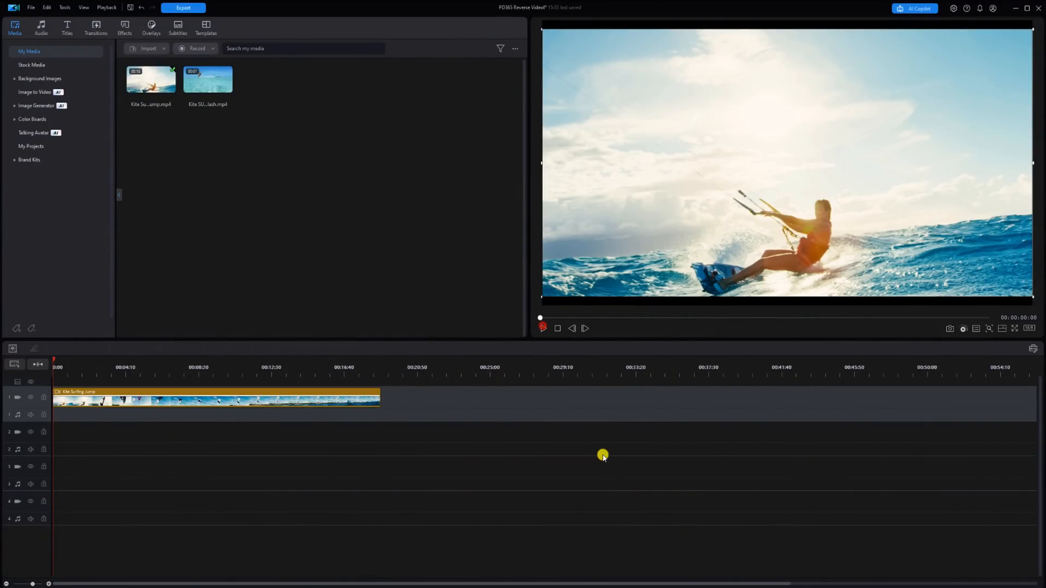
Step: Select the Kite Surfing Jump clip and open its Position / Size / Flip editing tools
left_click(543, 329)
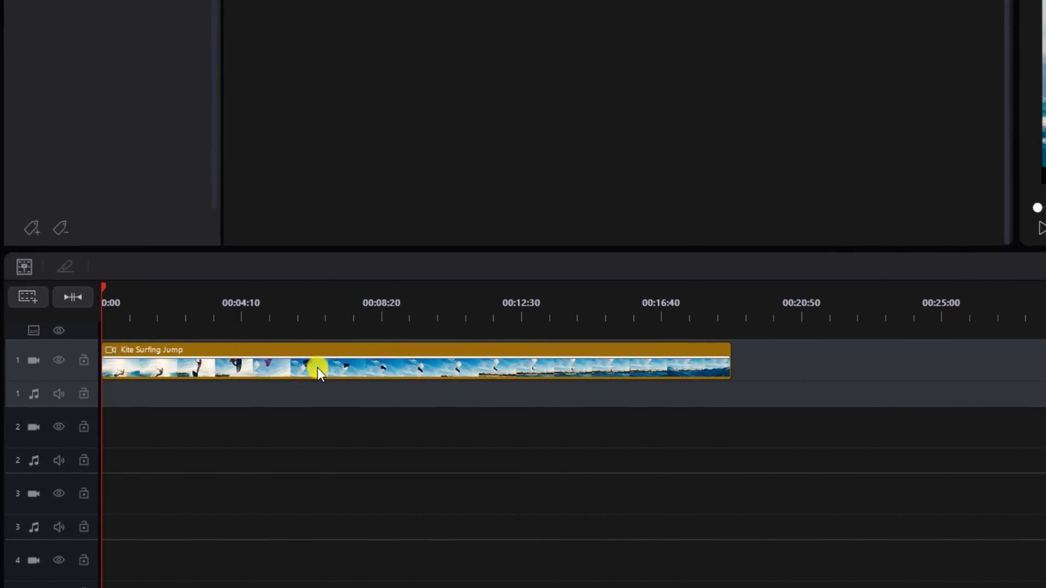
left_click(316, 371)
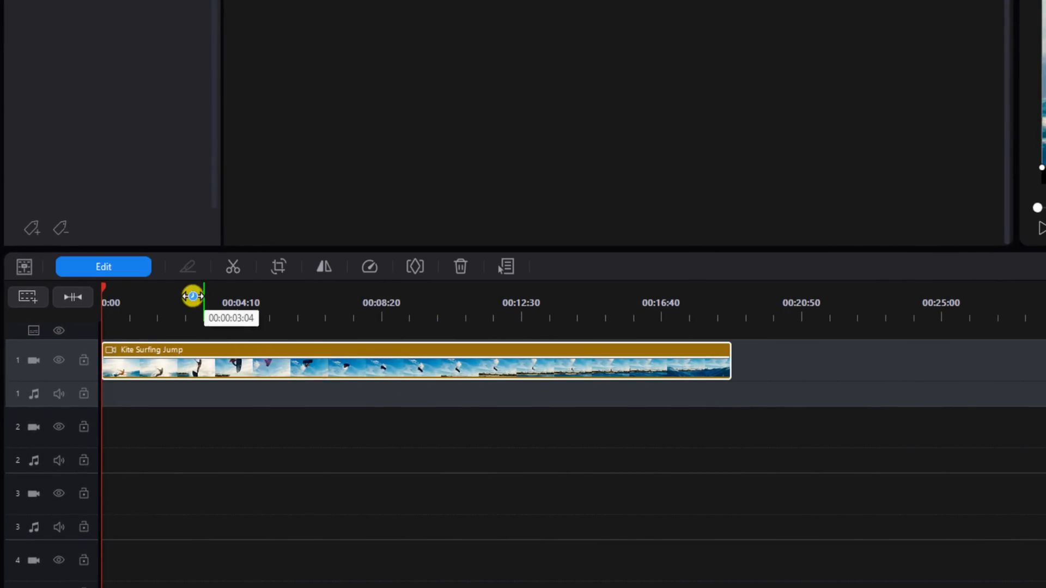
mouse_move(131, 266)
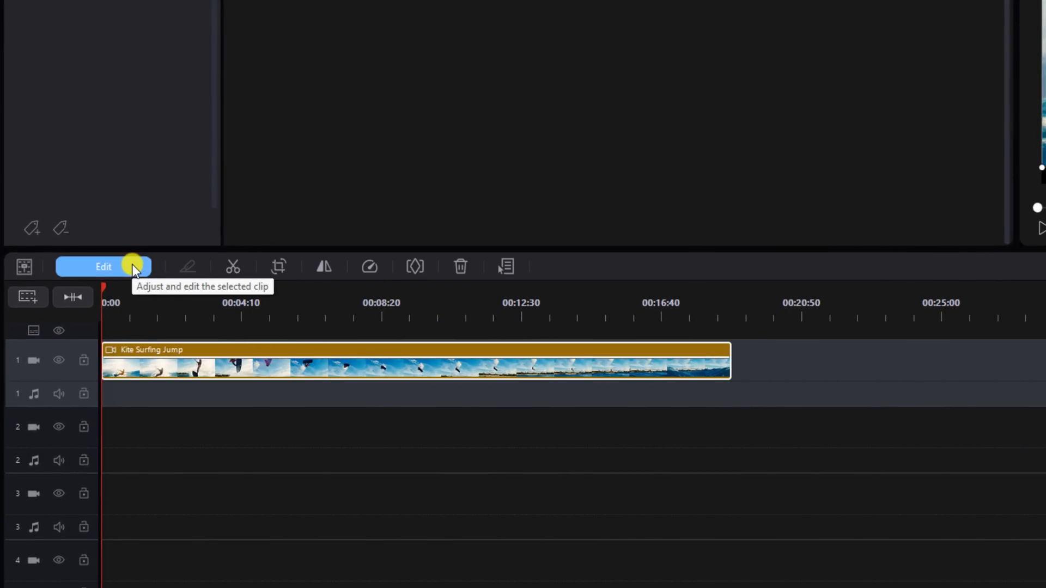
left_click(103, 266)
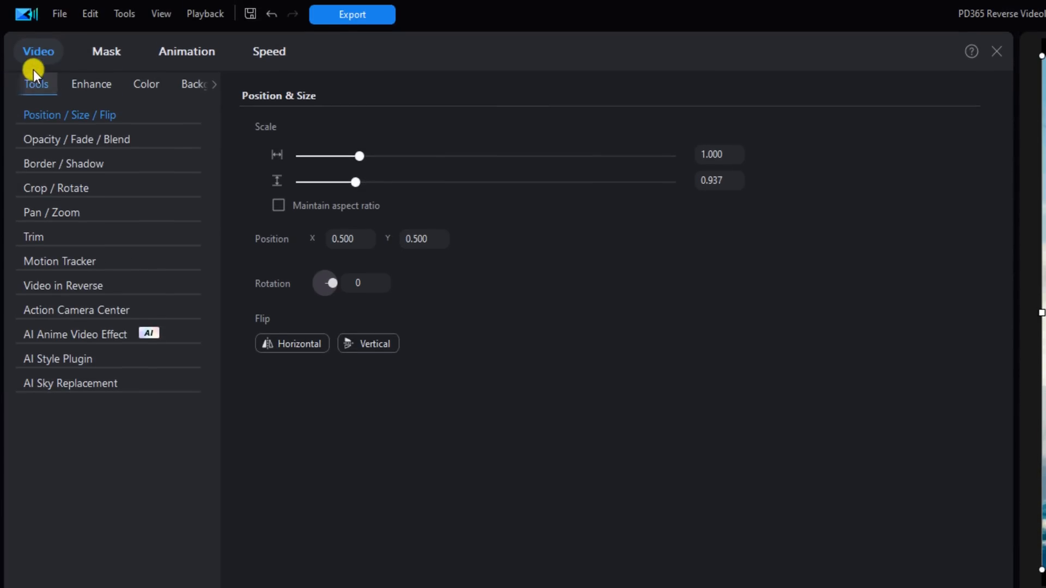
mouse_move(66, 56)
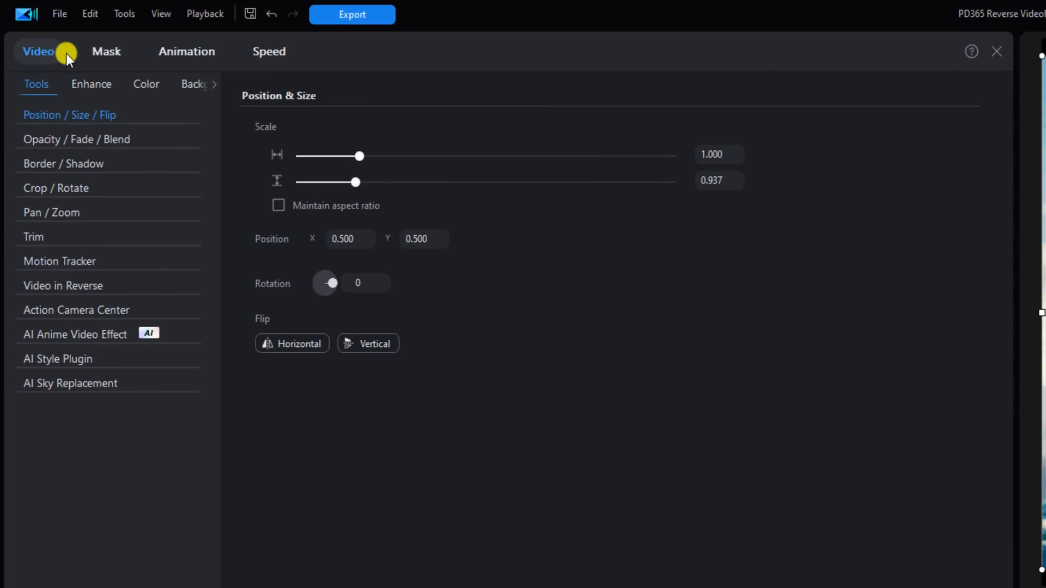
mouse_move(46, 95)
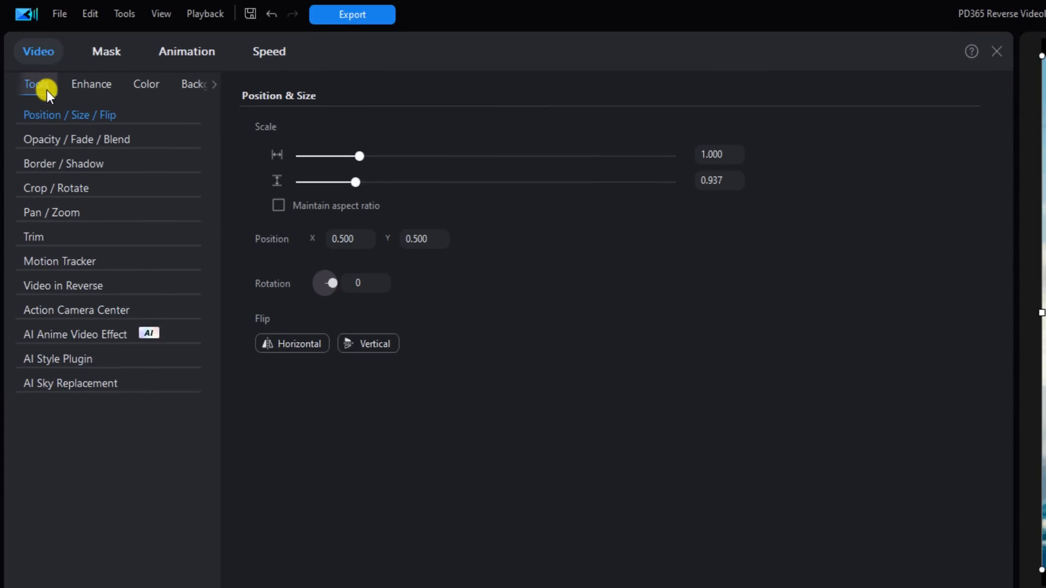
mouse_move(90, 320)
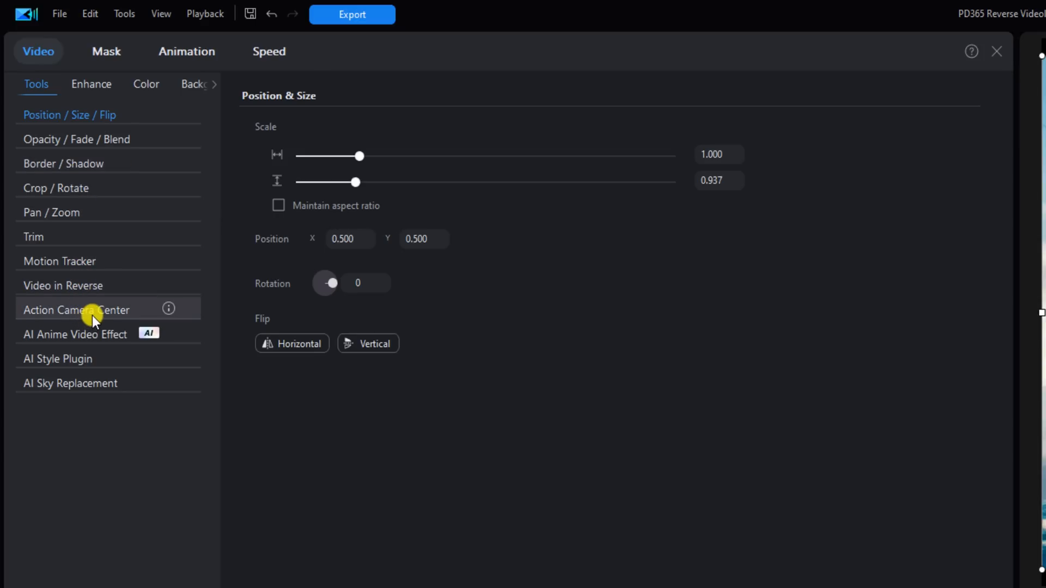
Step: Launch Action Camera Center and expand the Time Shift Effect options on the Effect tab
left_click(77, 309)
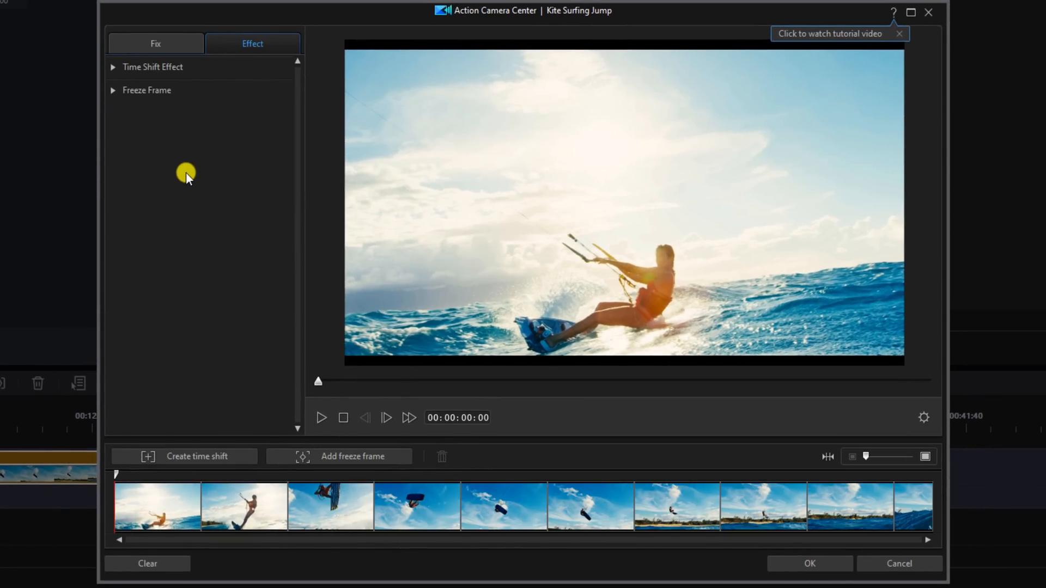
mouse_move(176, 172)
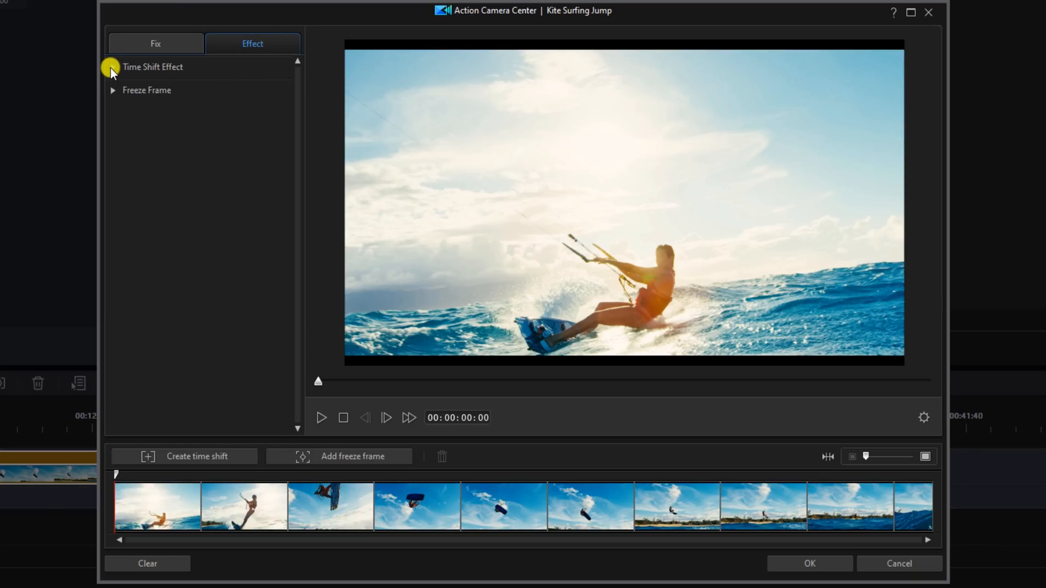
left_click(112, 67)
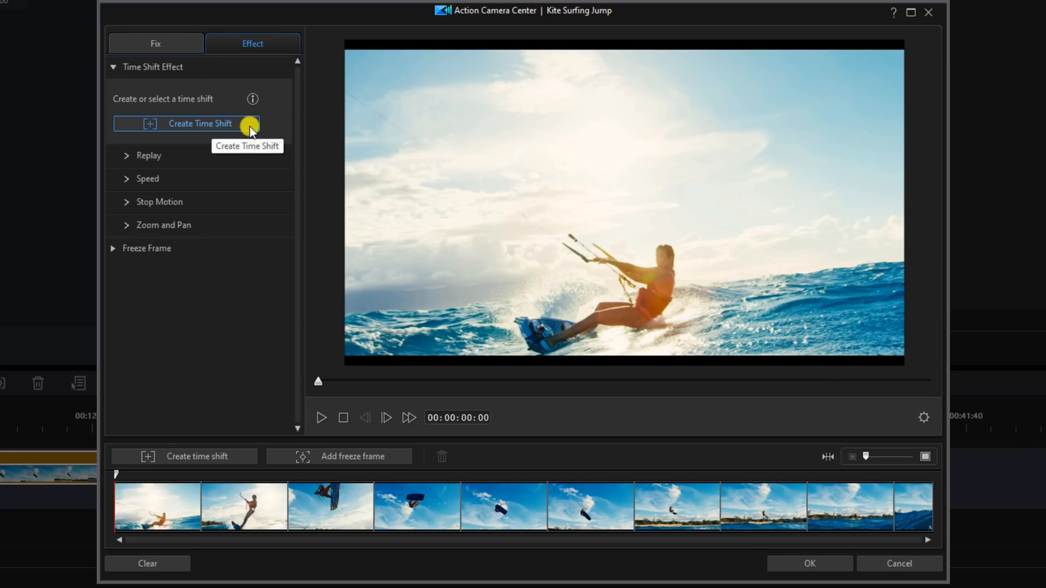
Step: Add a time shift and stretch its range from the clip start past the kite jump
left_click(200, 124)
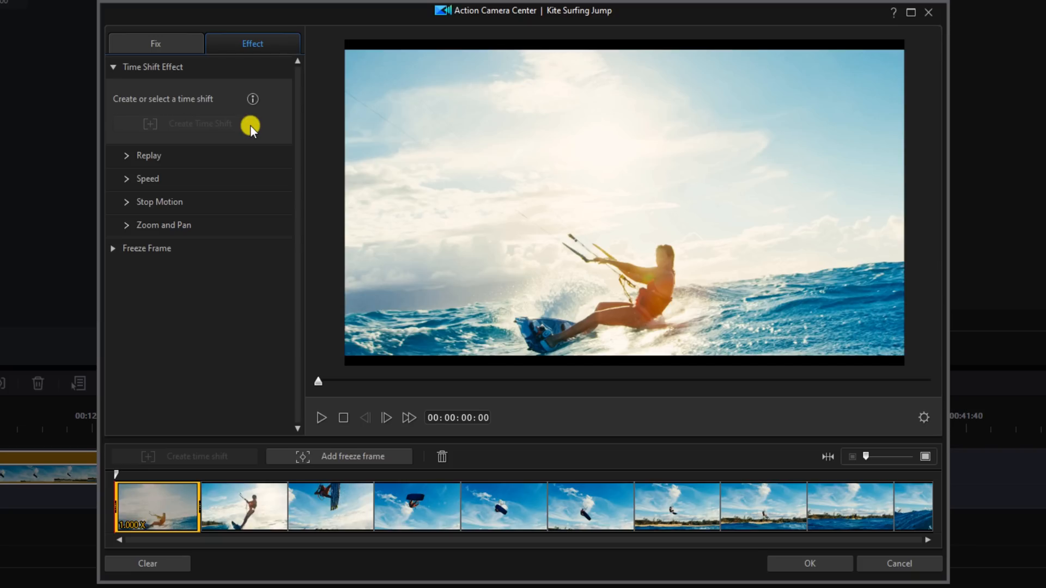
mouse_move(194, 524)
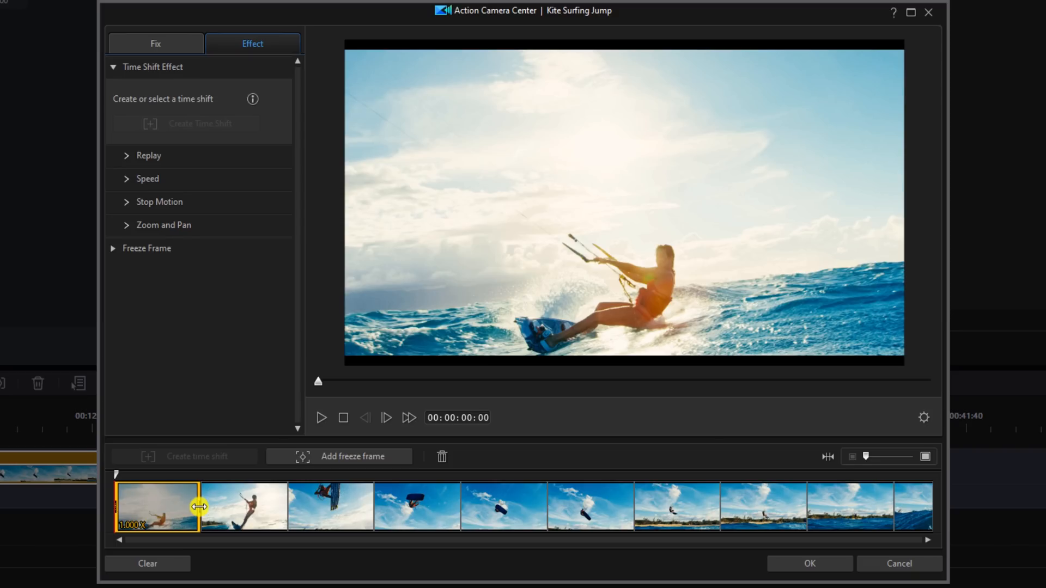
left_click_drag(199, 507, 393, 521)
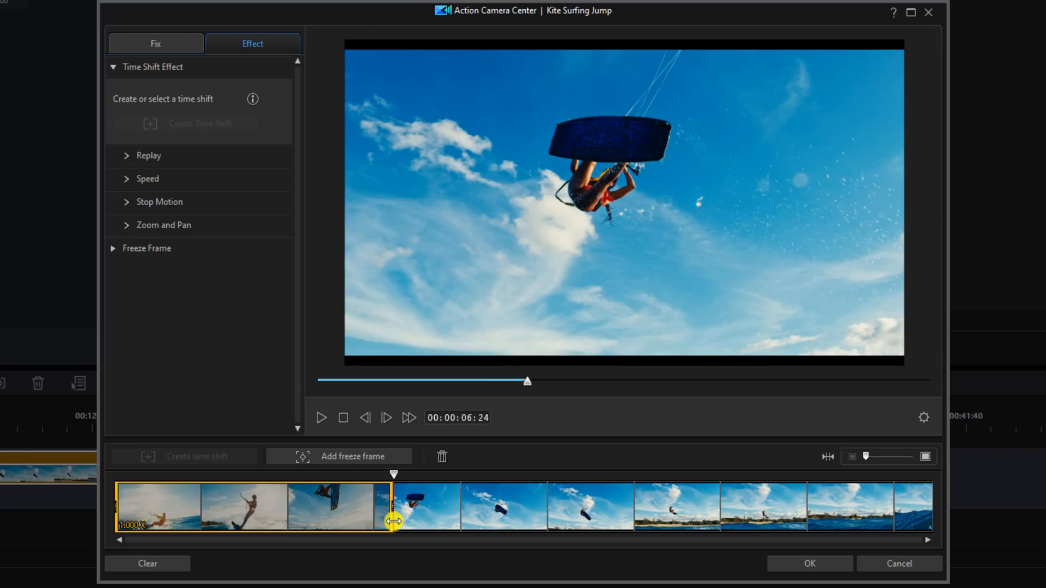
left_click_drag(394, 521, 456, 523)
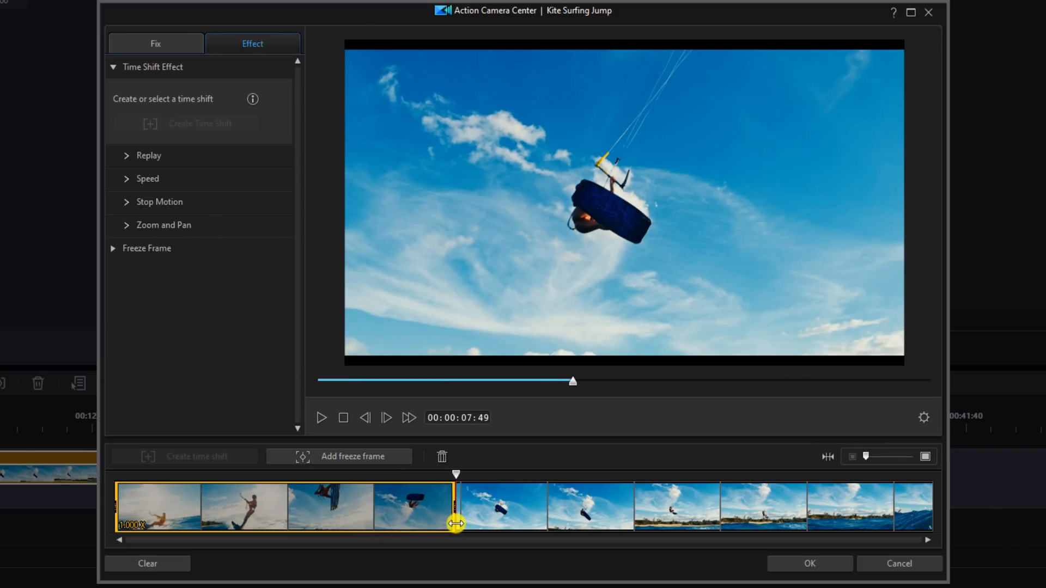
left_click_drag(455, 525, 478, 524)
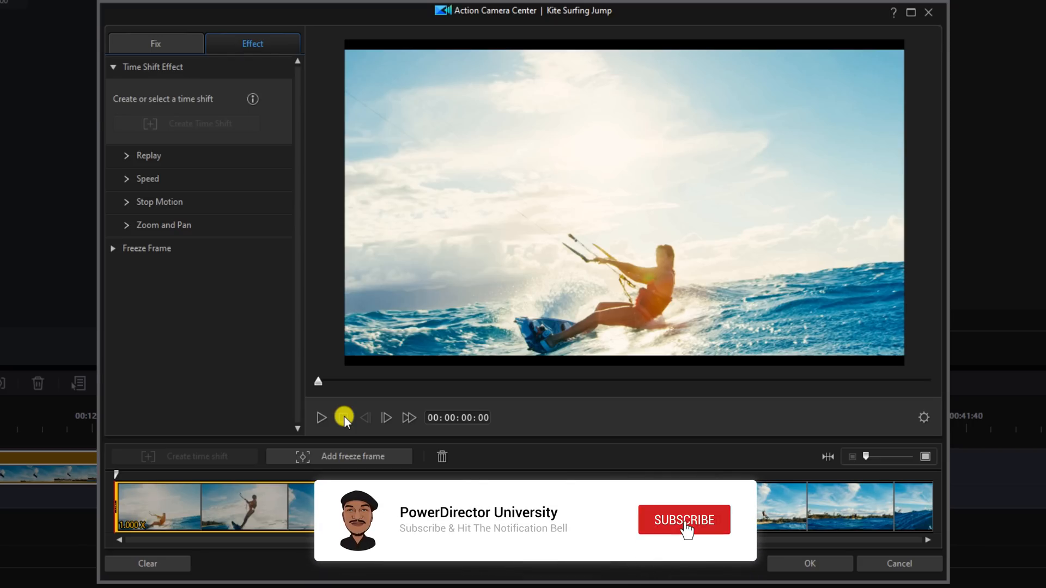
left_click(684, 521)
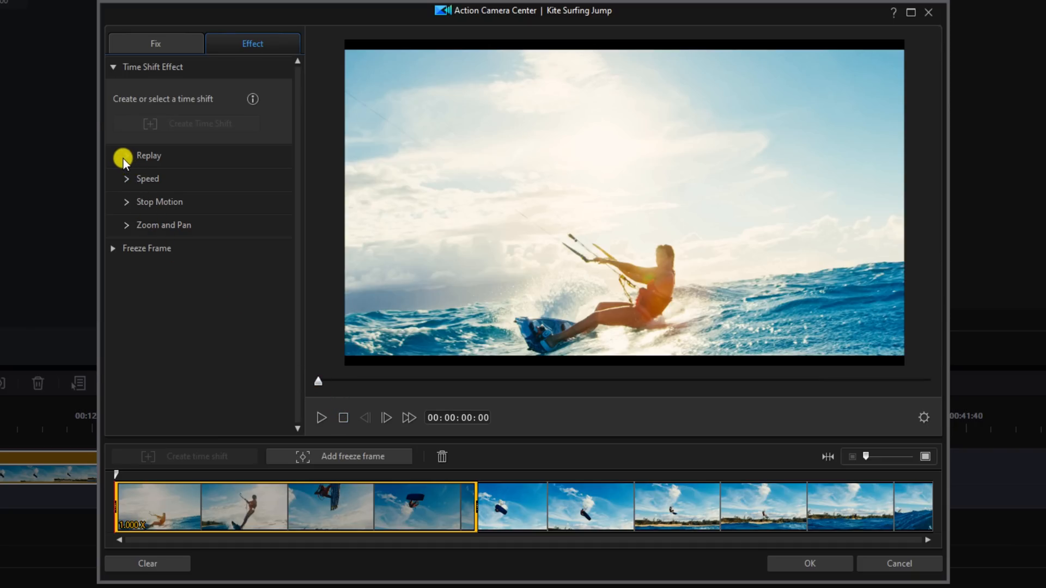
Step: Enable Apply replay and reverse for the time shift, with Play times at 2
left_click(147, 156)
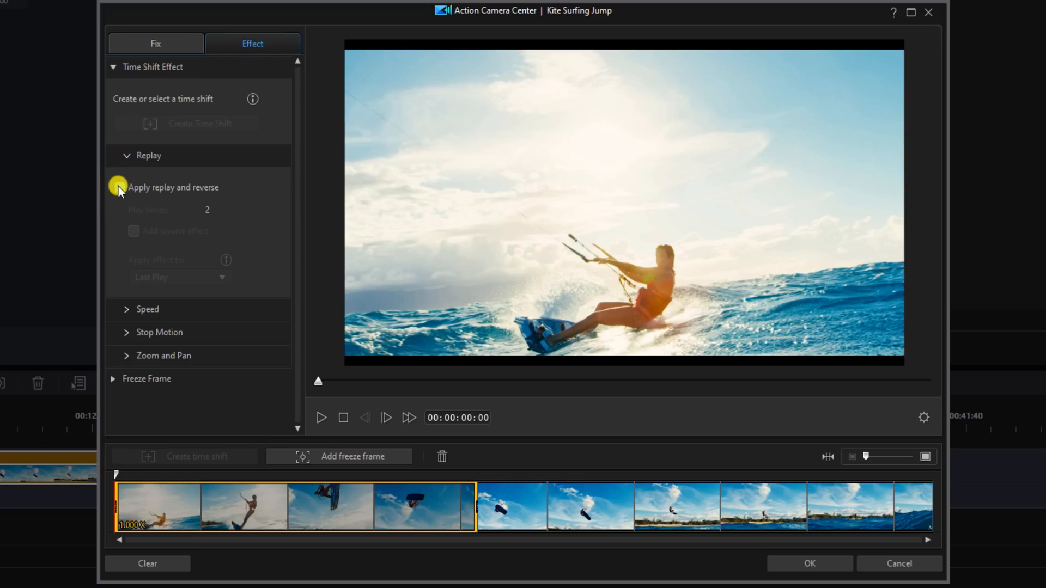
left_click(117, 187)
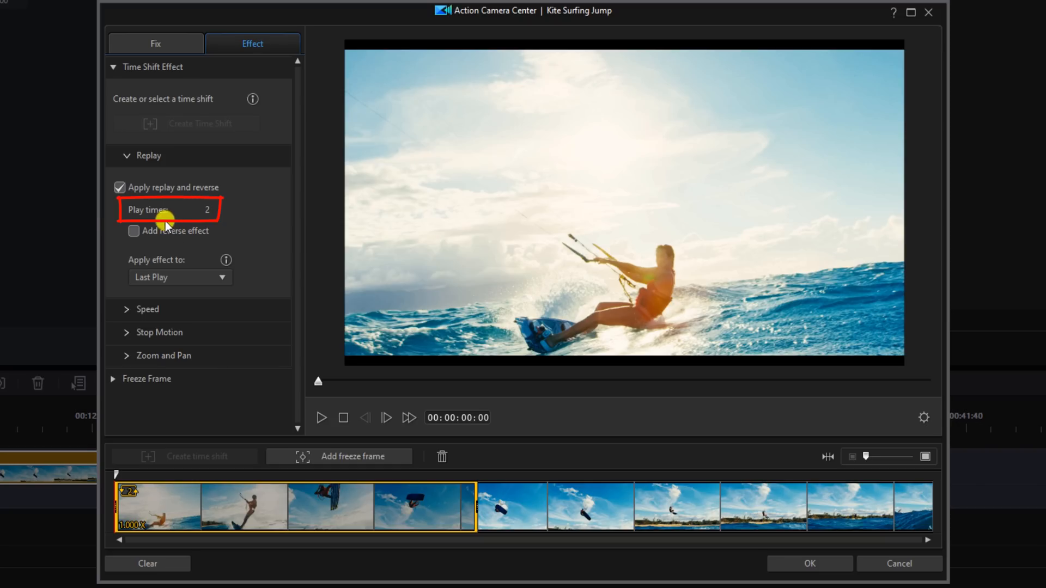
mouse_move(211, 233)
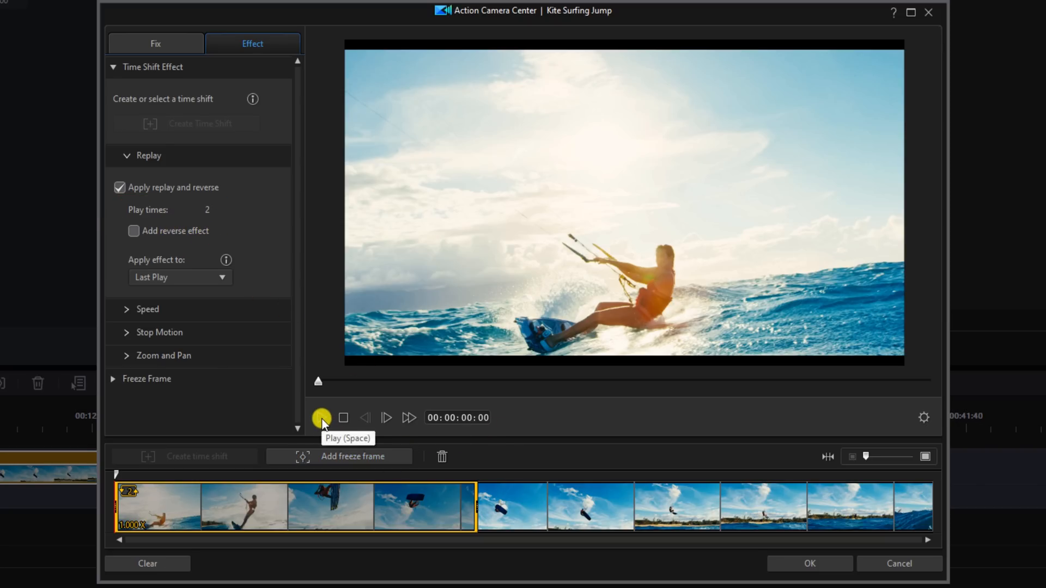
left_click(323, 417)
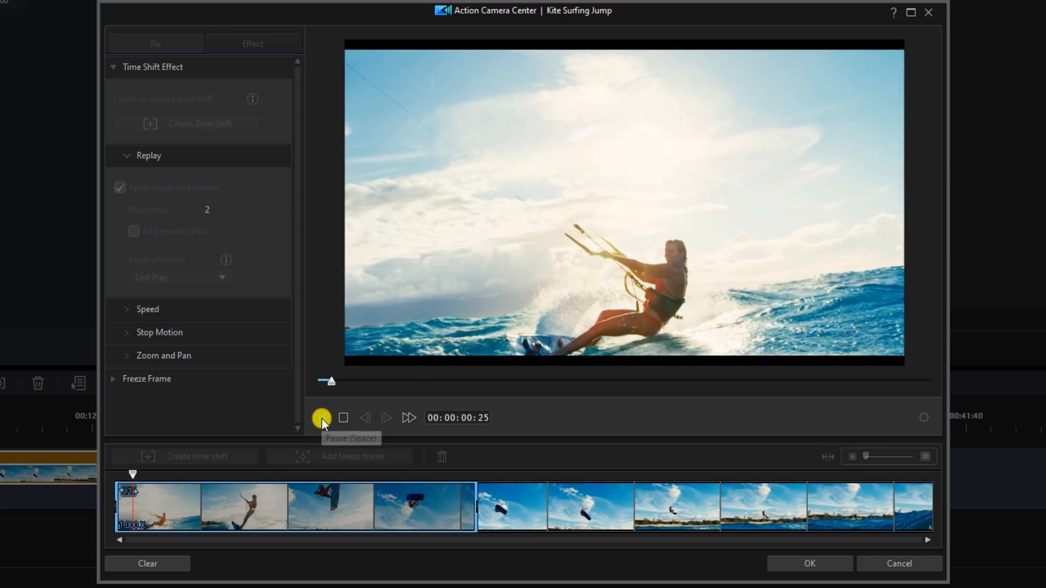
left_click(321, 418)
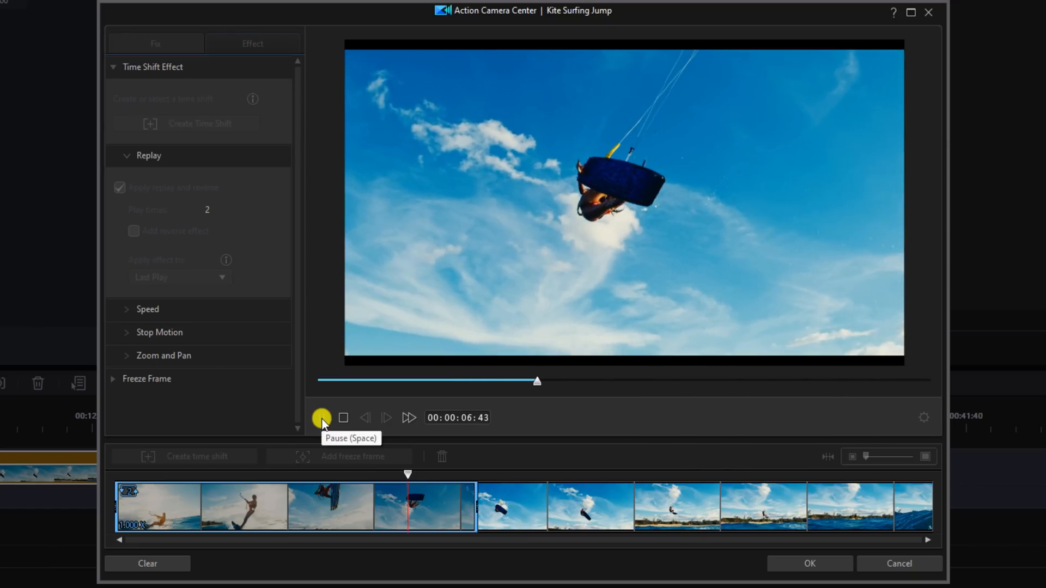
left_click(325, 418)
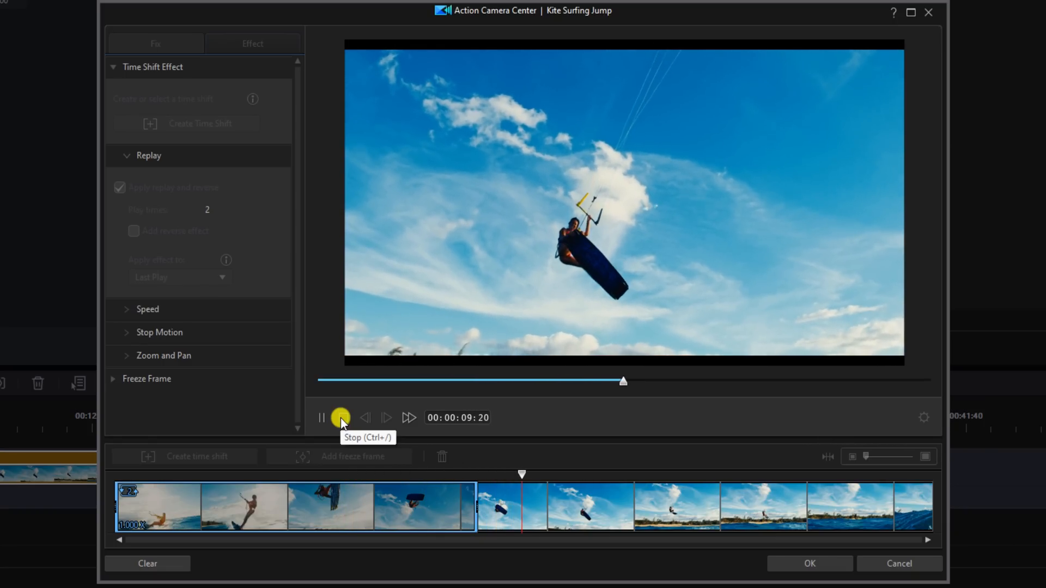
left_click(342, 418)
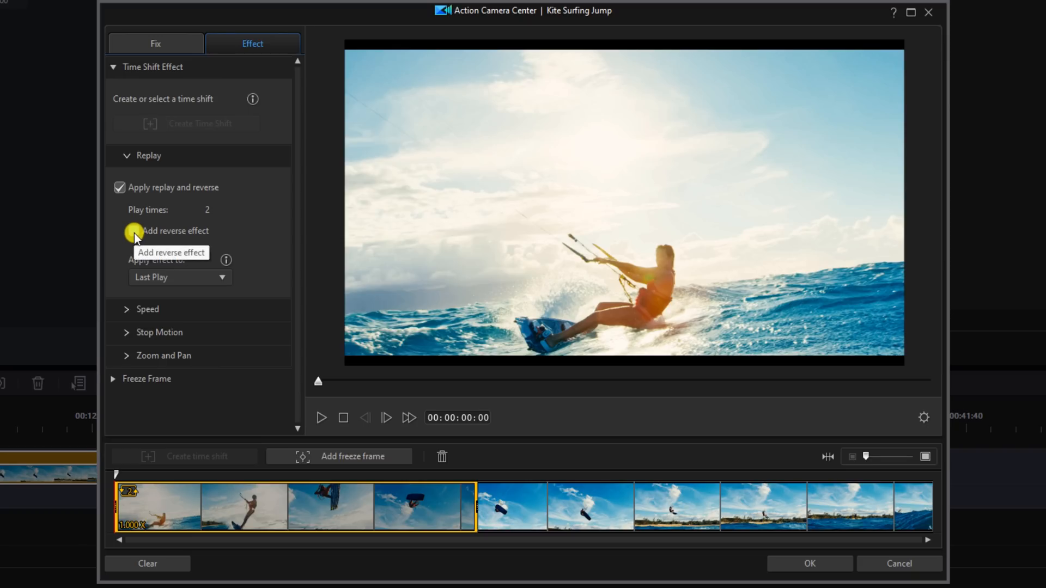
Step: Turn on Add reverse effect, keeping Apply effect to on Last Play
left_click(134, 231)
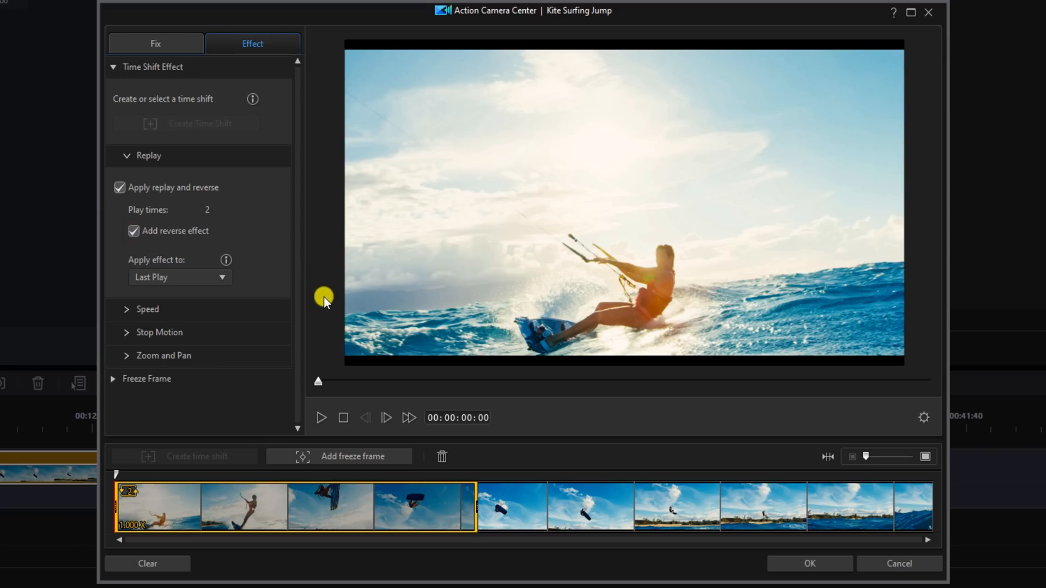
mouse_move(346, 325)
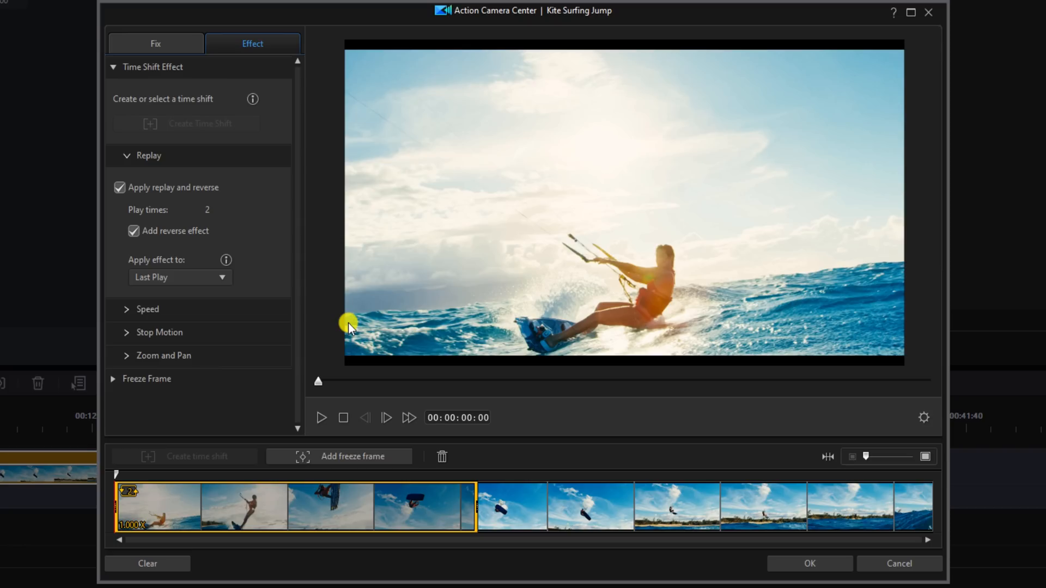
mouse_move(849, 429)
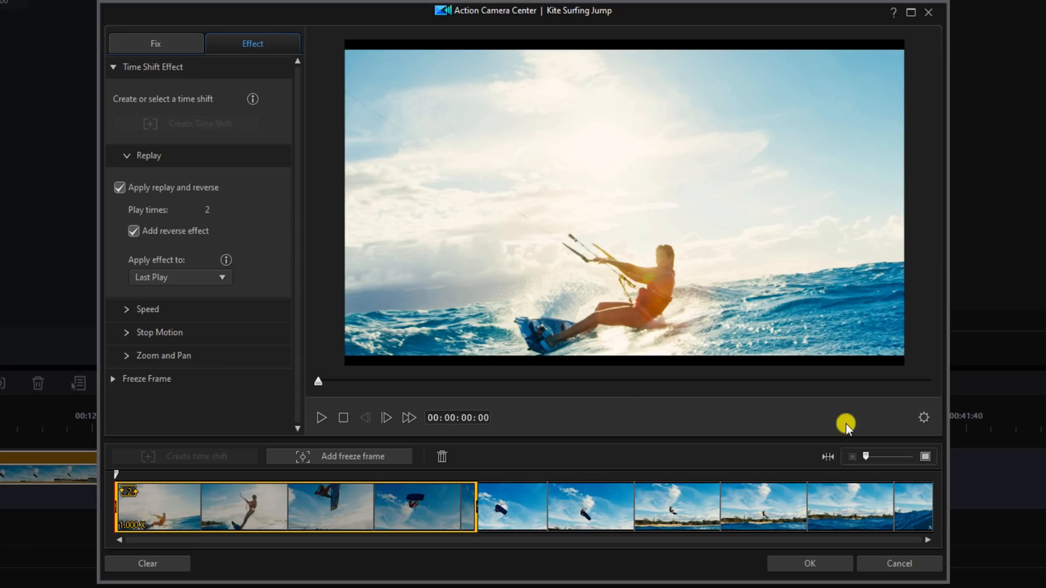
mouse_move(831, 571)
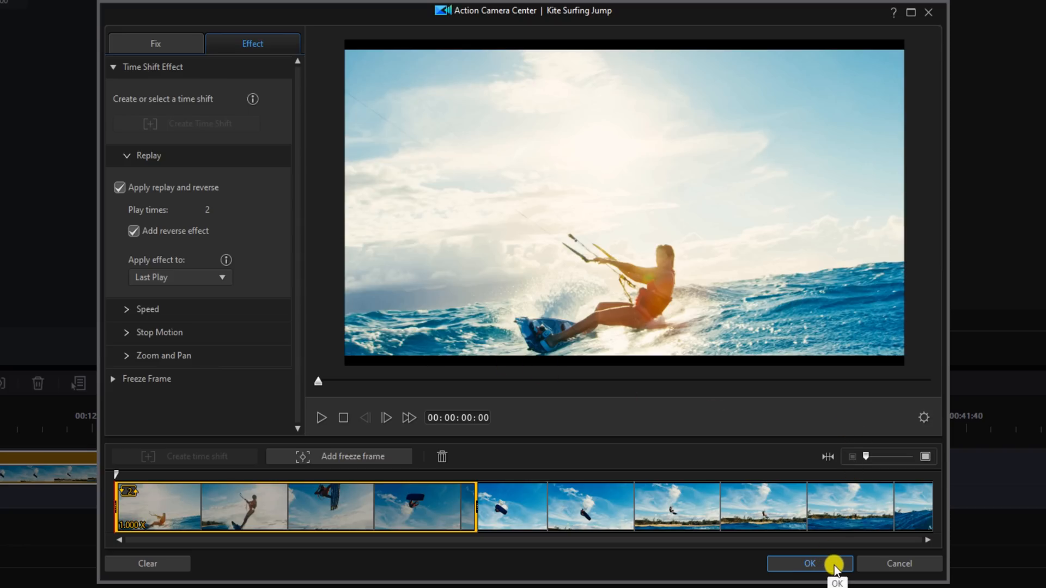
Step: Confirm the Action Camera Center changes with OK and play the edited clip in the preview
left_click(810, 564)
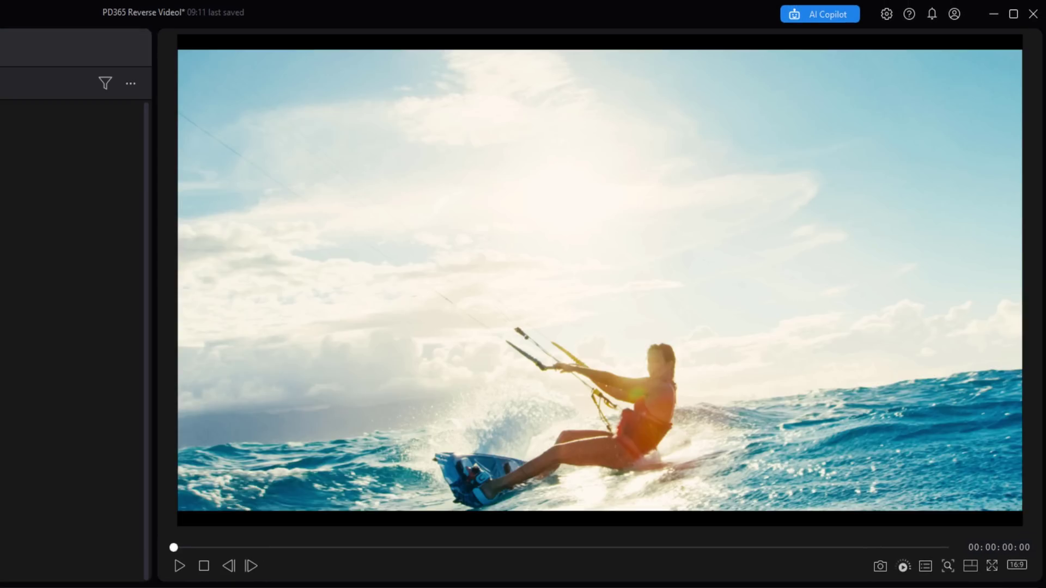
left_click(178, 567)
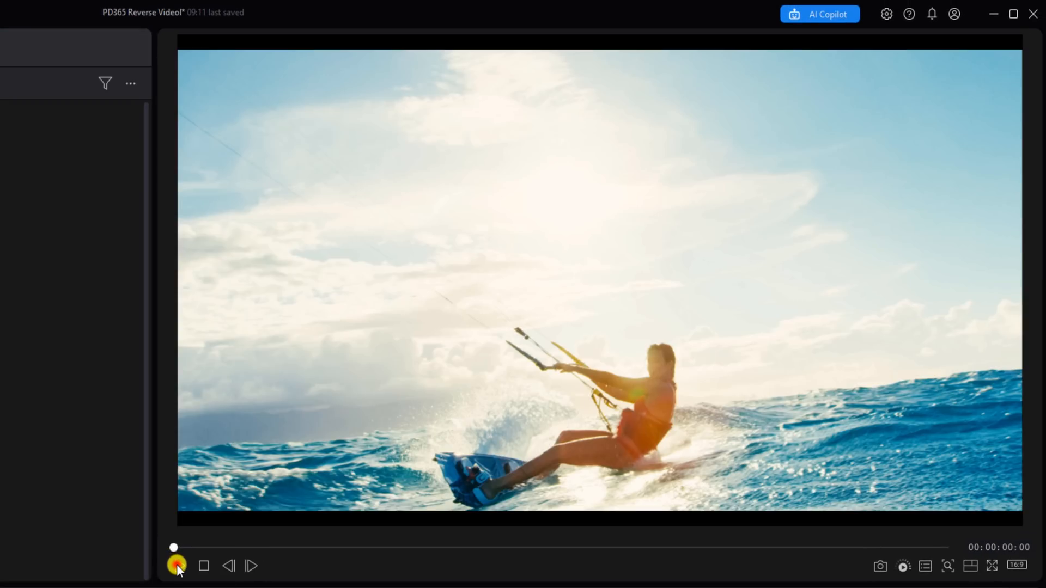
left_click(176, 566)
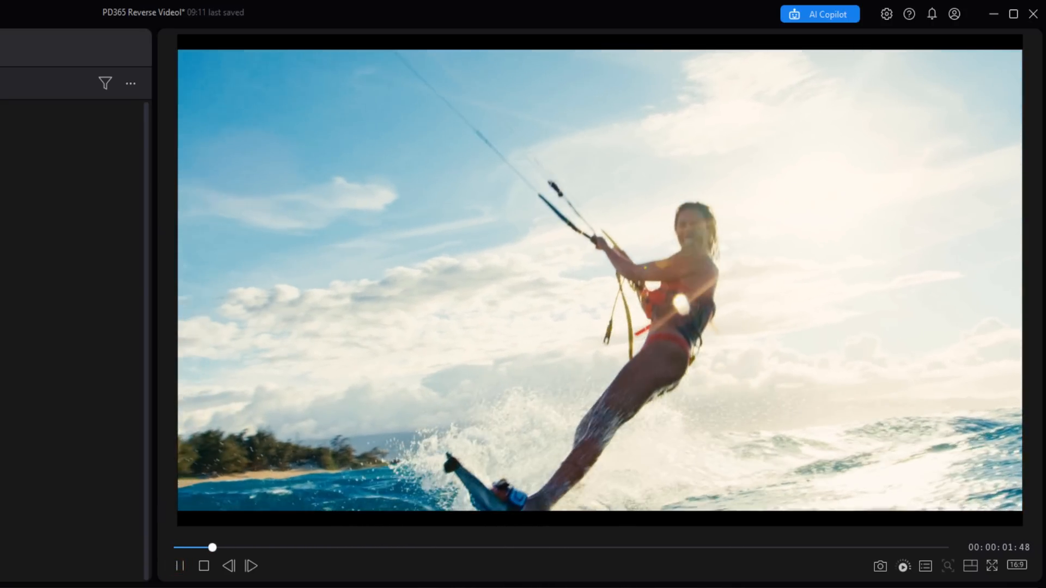